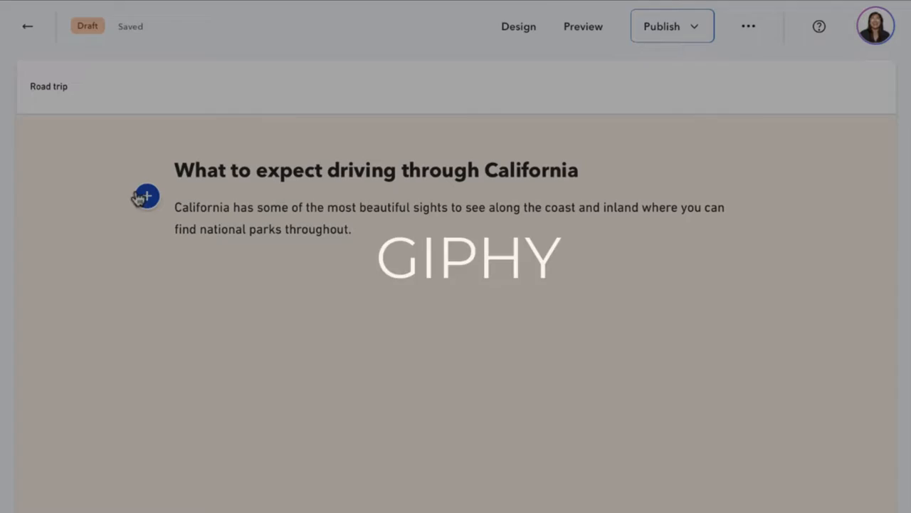
Start an Image block below the Southern California intro and switch to the GIPHY source.
{"action": "left_click", "coordinate": [146, 195]}
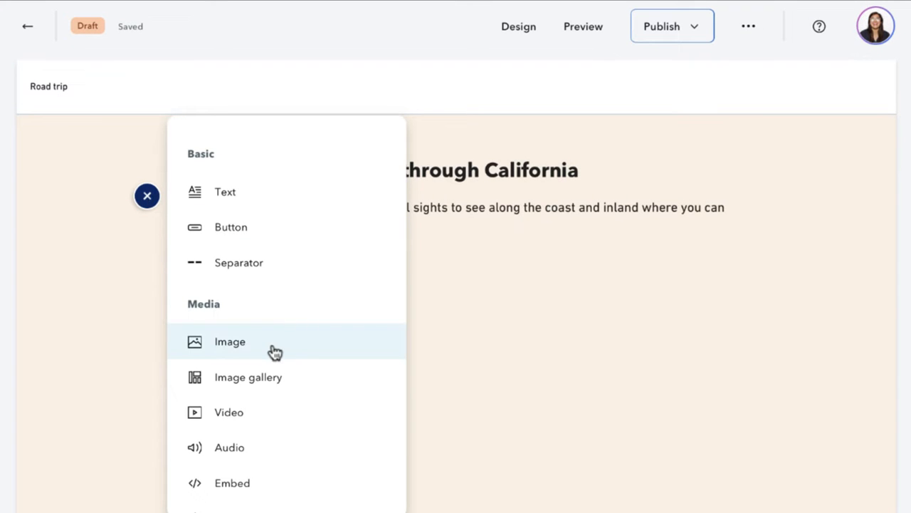
{"action": "left_click", "coordinate": [229, 342]}
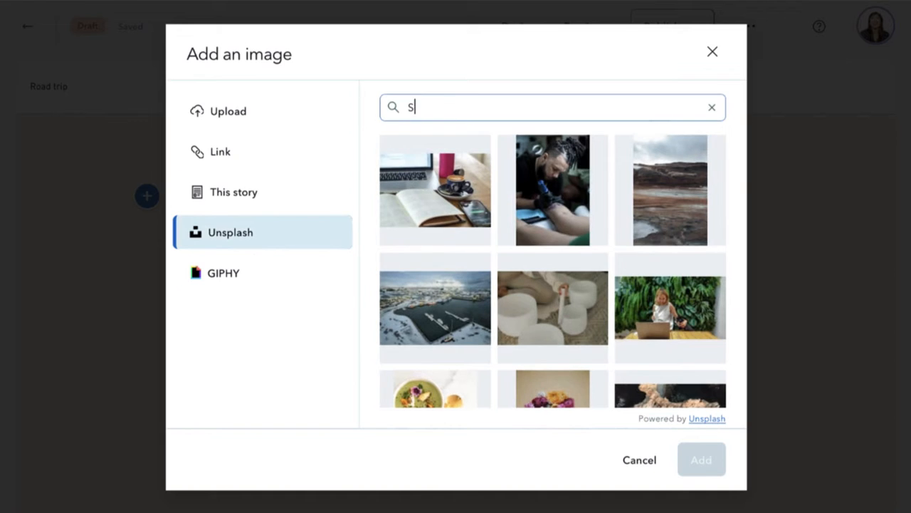
{"action": "type", "text": "Southern California"}
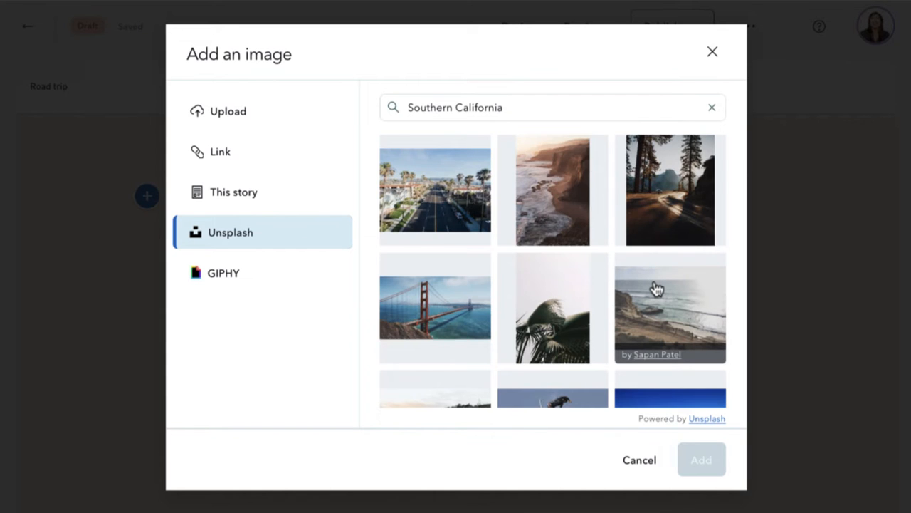
{"action": "left_click", "coordinate": [222, 274]}
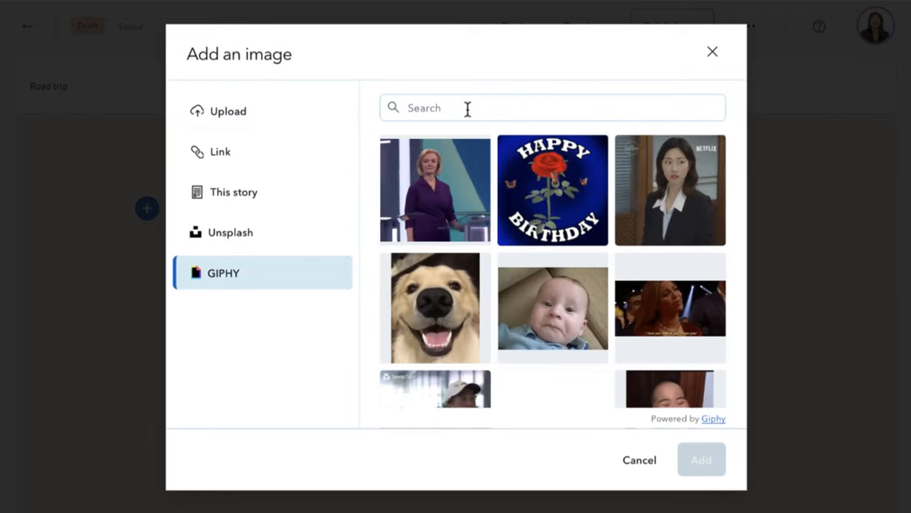
Search GIPHY for "are we there yet", pick the husky GIF and add it to the story.
{"action": "left_click", "coordinate": [553, 108]}
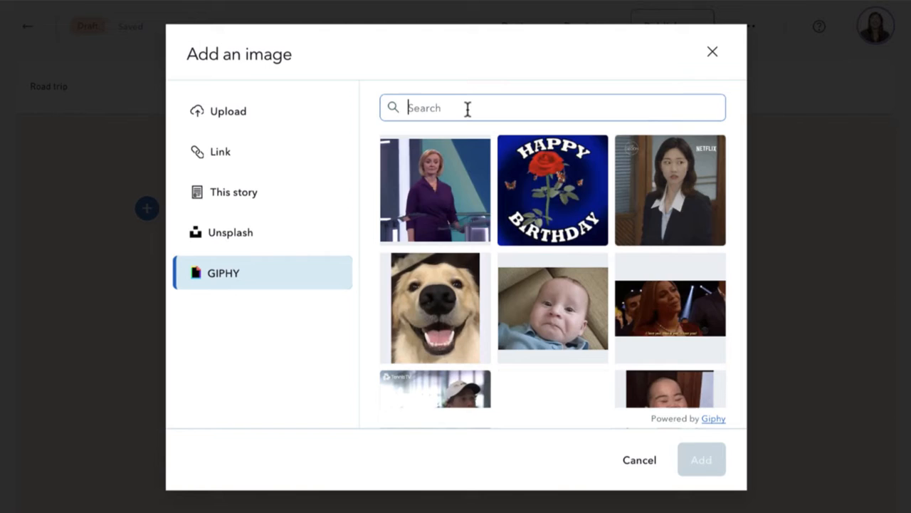
{"action": "type", "text": "are we there yet?"}
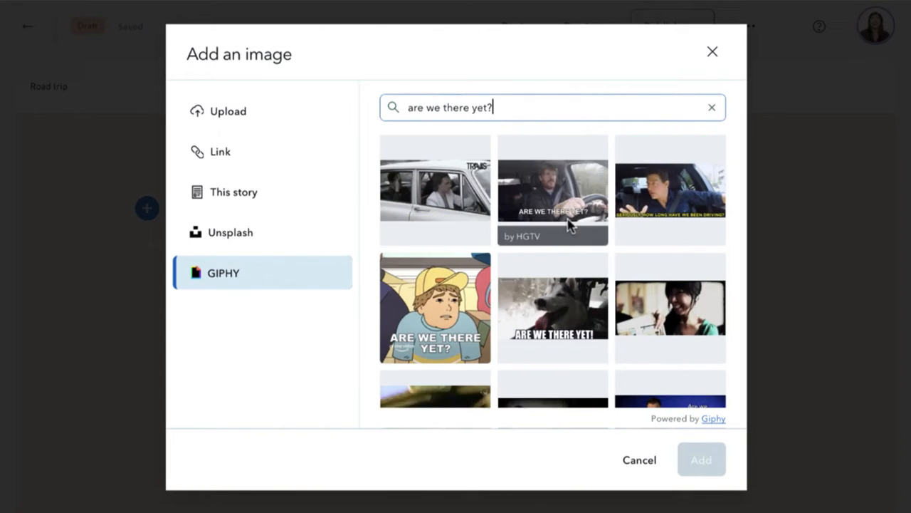
{"action": "left_click", "coordinate": [552, 308]}
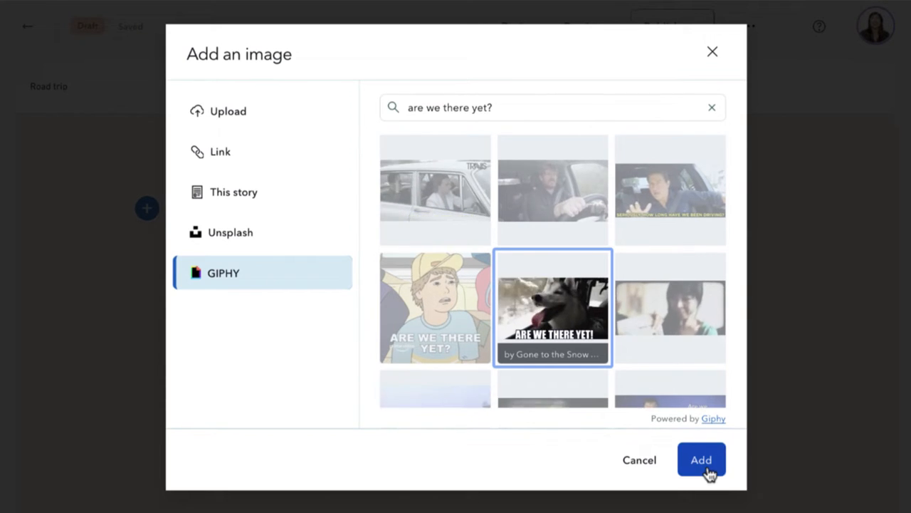
{"action": "left_click", "coordinate": [700, 459]}
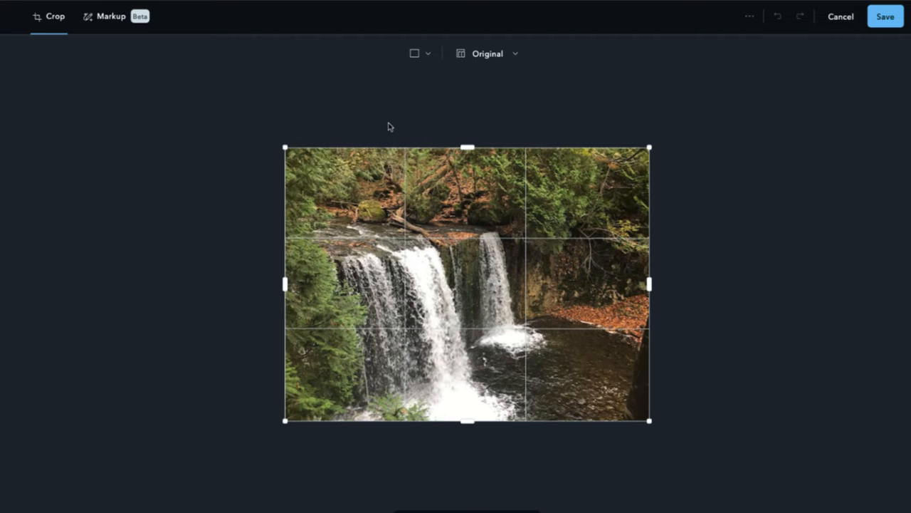
Set the waterfall crop to a 16×9 ratio, then make the crop shape circular.
{"action": "left_click", "coordinate": [487, 54]}
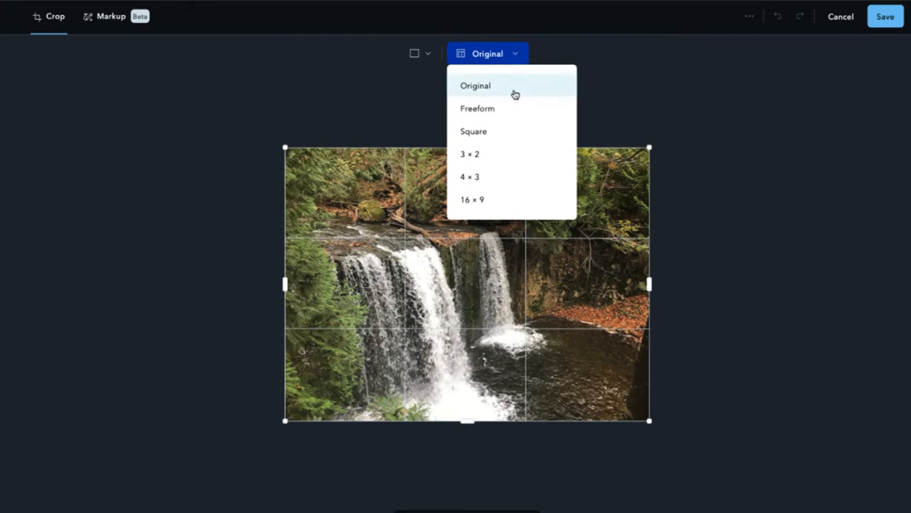
{"action": "left_click", "coordinate": [472, 200]}
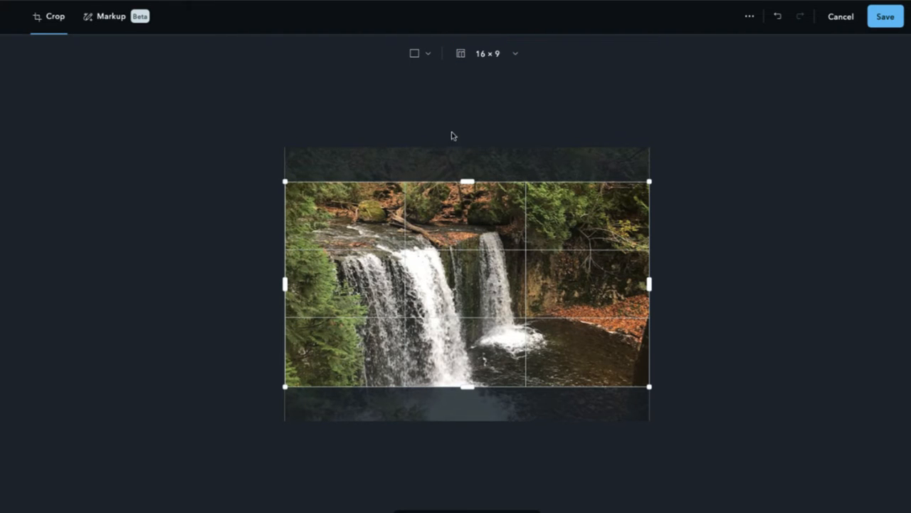
{"action": "mouse_move", "coordinate": [407, 111]}
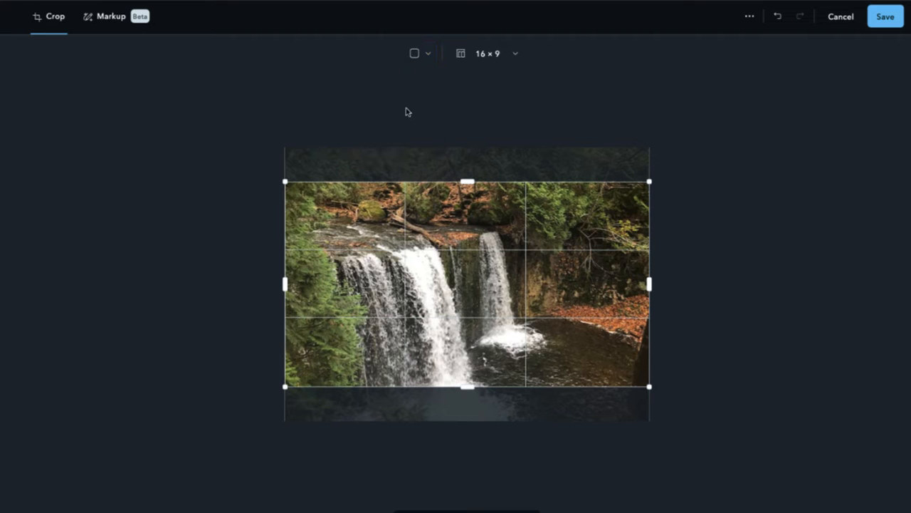
{"action": "left_click", "coordinate": [886, 16]}
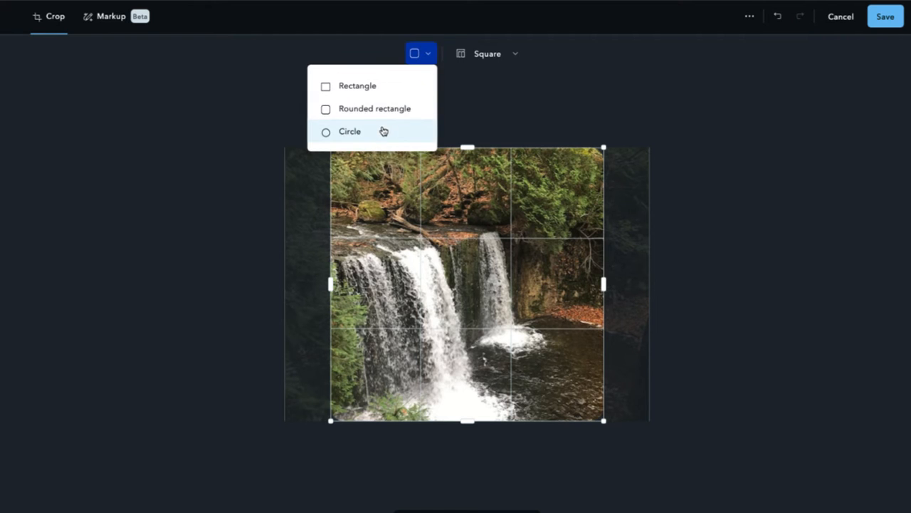
{"action": "left_click", "coordinate": [351, 131]}
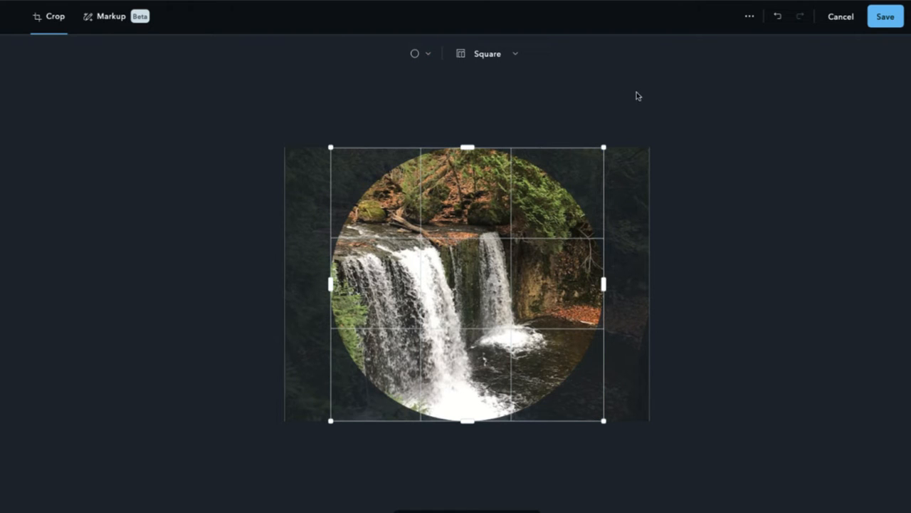
Stretch the circular crop into a 16×9 oval and save the cropped waterfall image.
{"action": "left_click", "coordinate": [487, 54]}
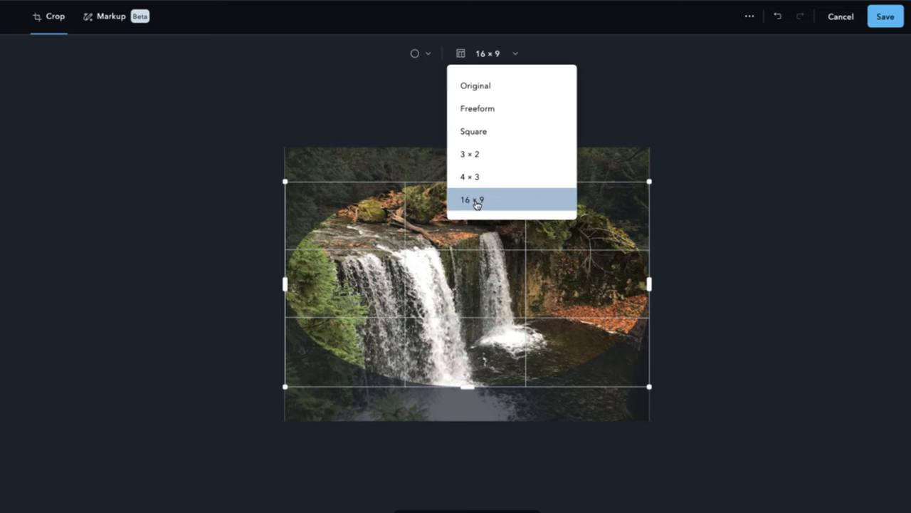
{"action": "left_click", "coordinate": [476, 199]}
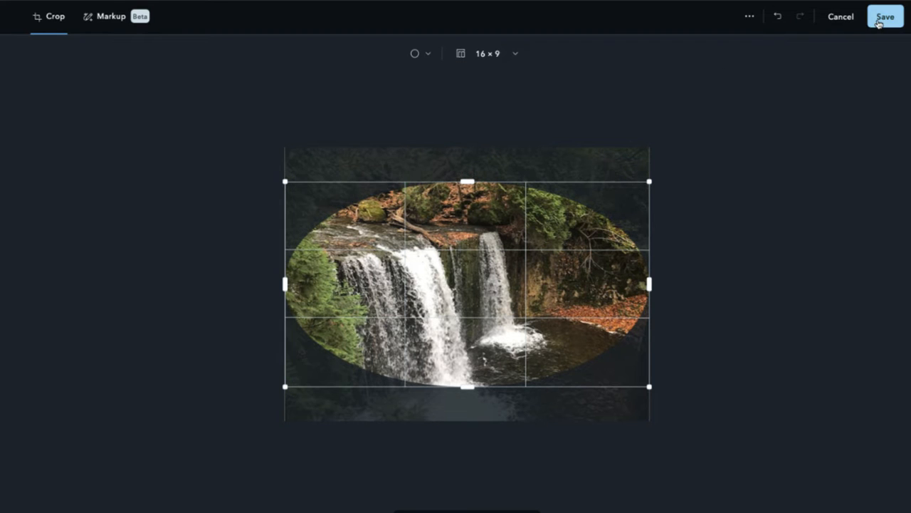
{"action": "left_click", "coordinate": [886, 15]}
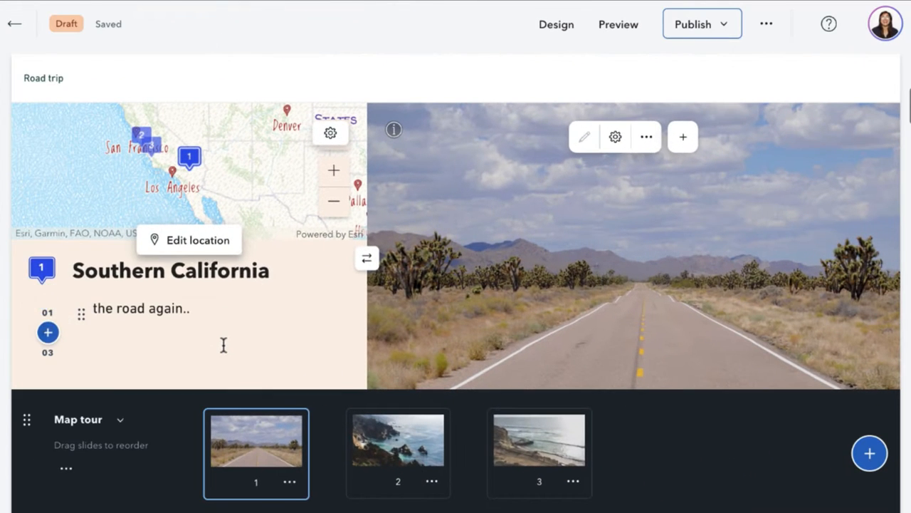
Browse the tour slides, then set the Road trip tour's numbering to Descending and save.
{"action": "left_click", "coordinate": [397, 438]}
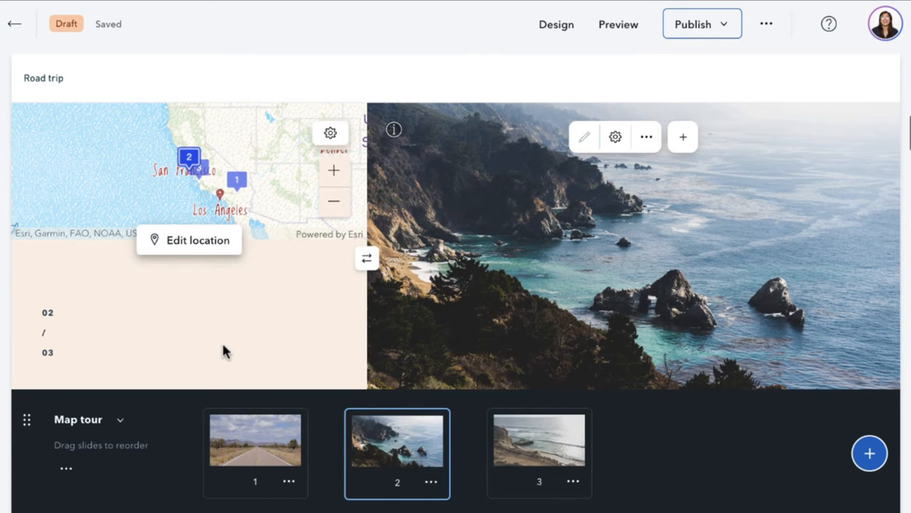
{"action": "left_click", "coordinate": [538, 439]}
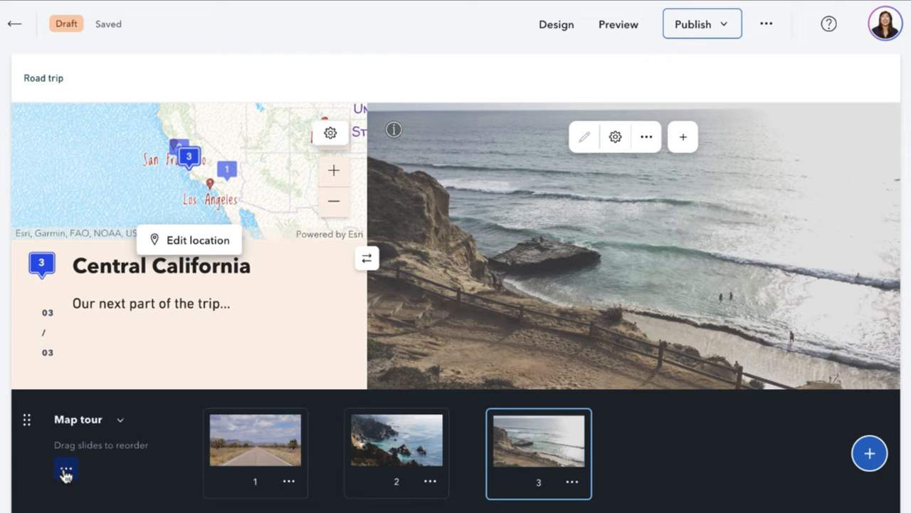
{"action": "left_click", "coordinate": [65, 469]}
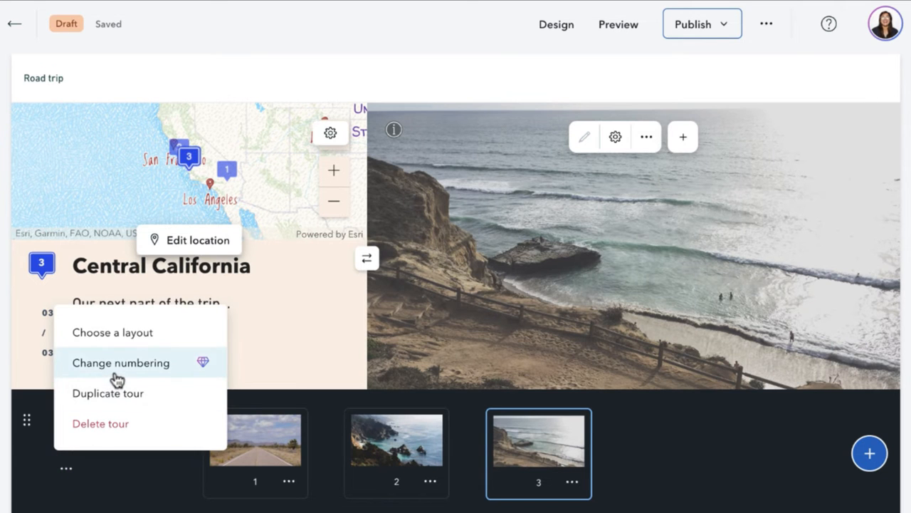
{"action": "left_click", "coordinate": [121, 363]}
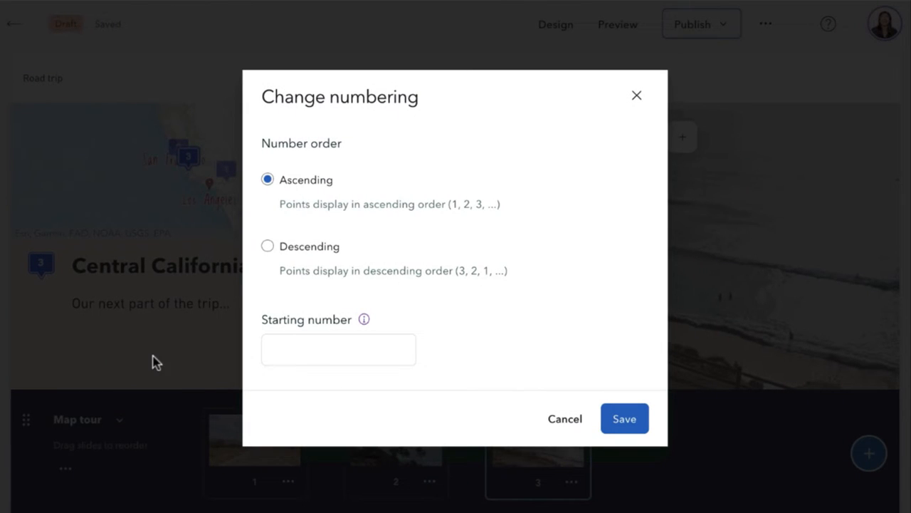
{"action": "mouse_move", "coordinate": [267, 245]}
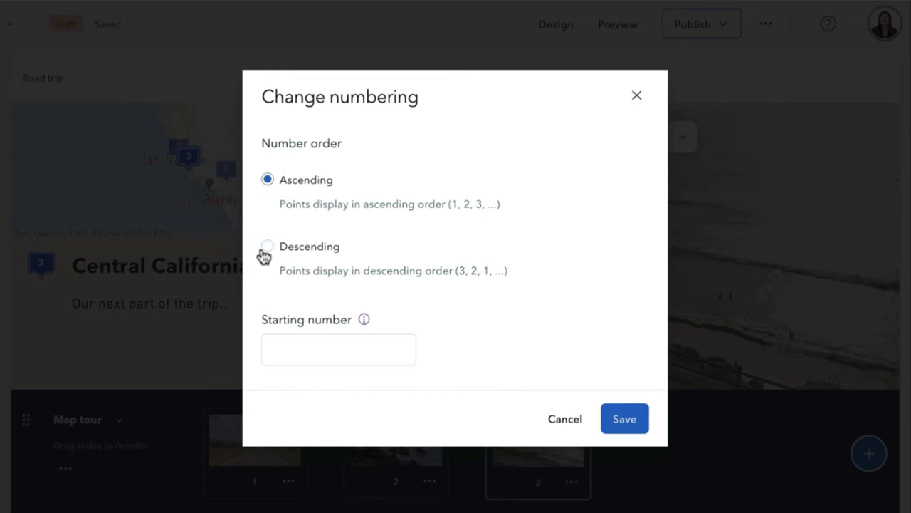
{"action": "left_click", "coordinate": [268, 245]}
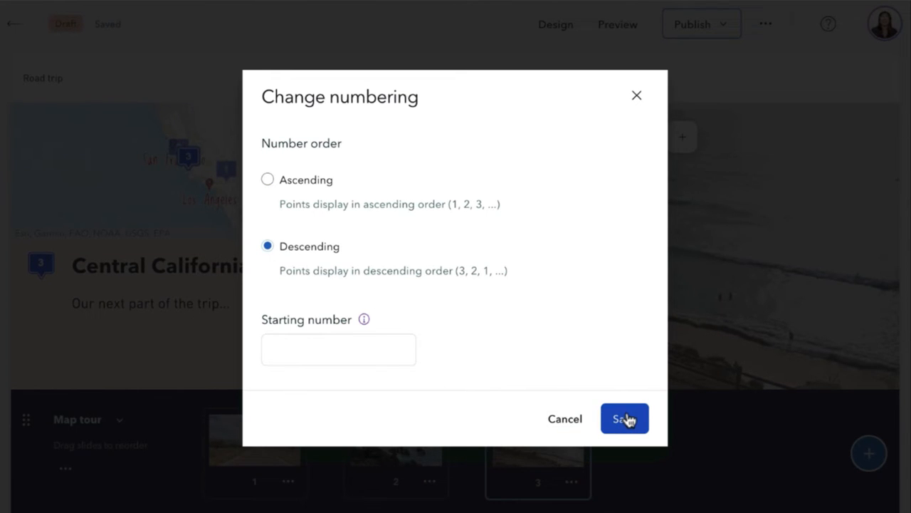
{"action": "left_click", "coordinate": [624, 419]}
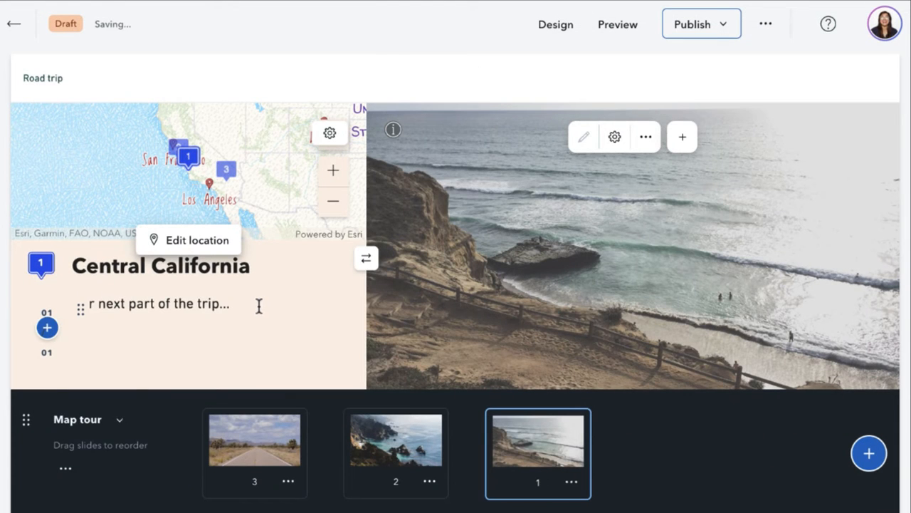
Step through the Northern, Southern and last stops to check their new numbers.
{"action": "left_click", "coordinate": [396, 439]}
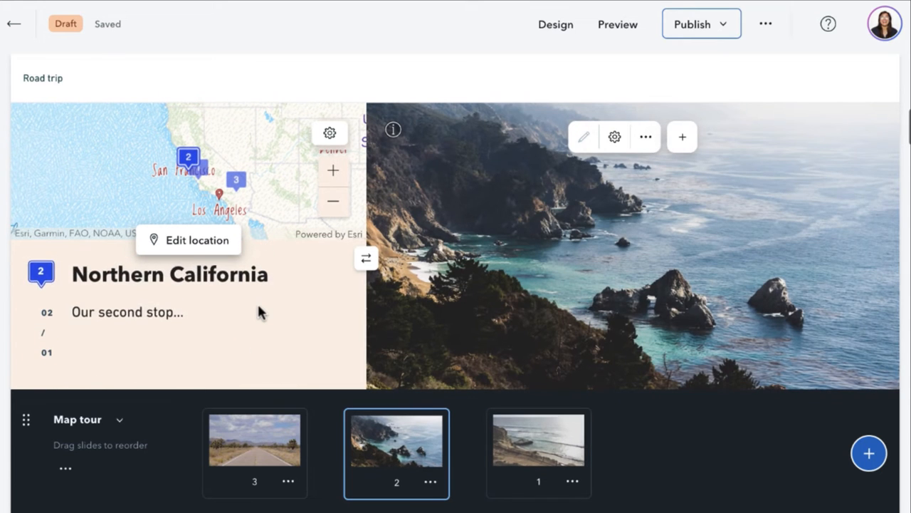
{"action": "left_click", "coordinate": [254, 438]}
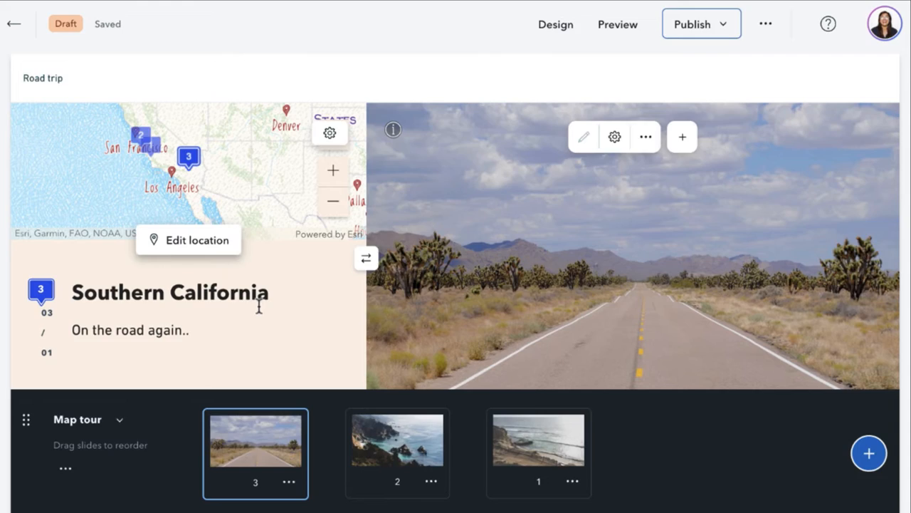
{"action": "left_click", "coordinate": [538, 439]}
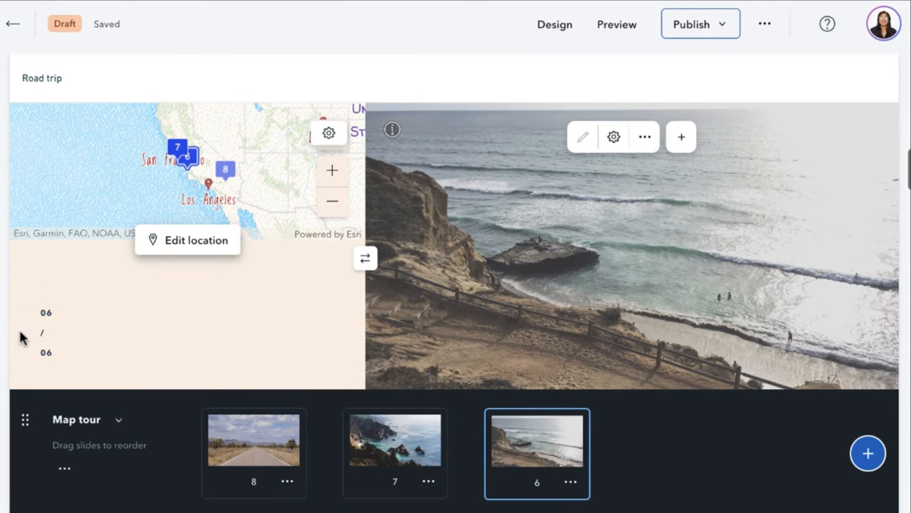
Apply descending numbering to the second map tour so its stops count down 5, 4, 3.
{"action": "scroll", "scroll_direction": "down", "scroll_amount": 3}
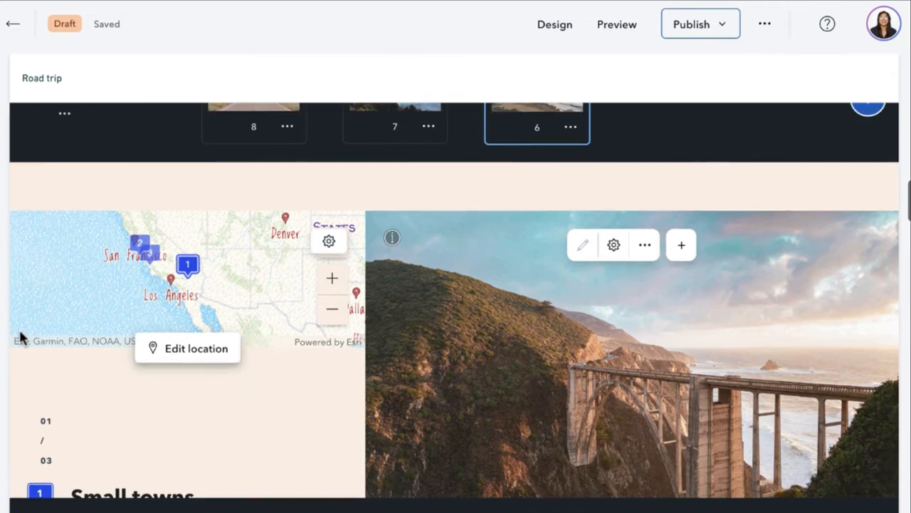
{"action": "scroll", "scroll_direction": "down", "scroll_amount": 3}
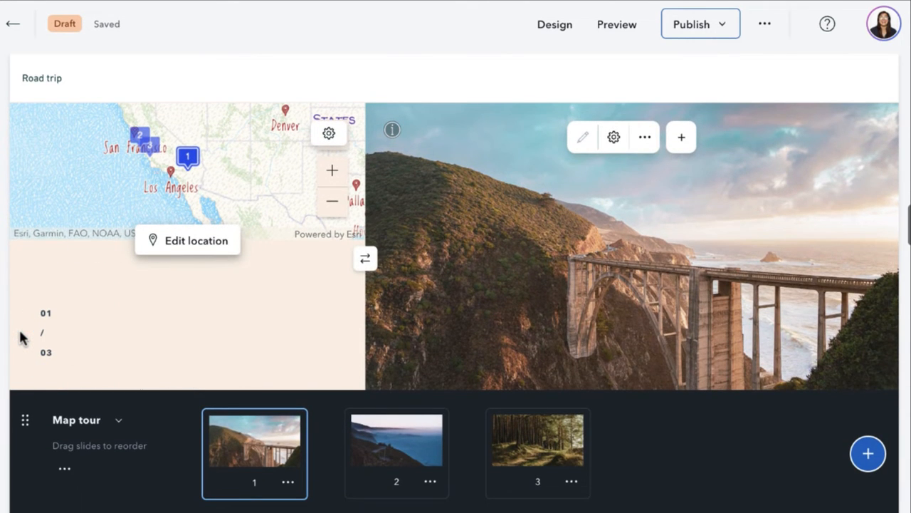
{"action": "left_click", "coordinate": [64, 470]}
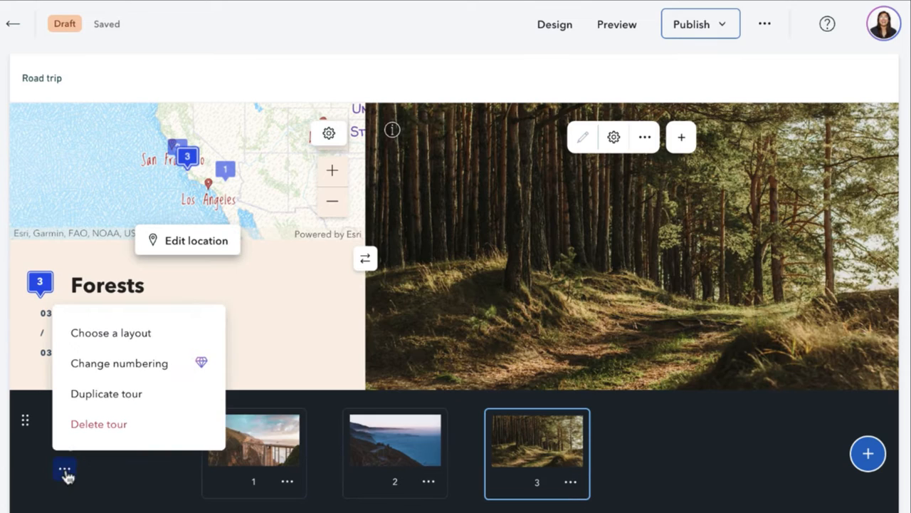
{"action": "left_click", "coordinate": [120, 363]}
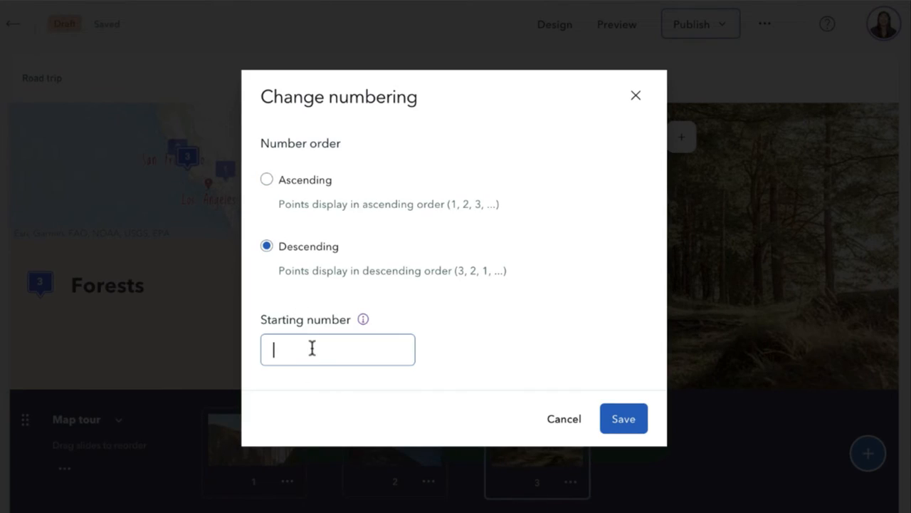
{"action": "left_click", "coordinate": [624, 419]}
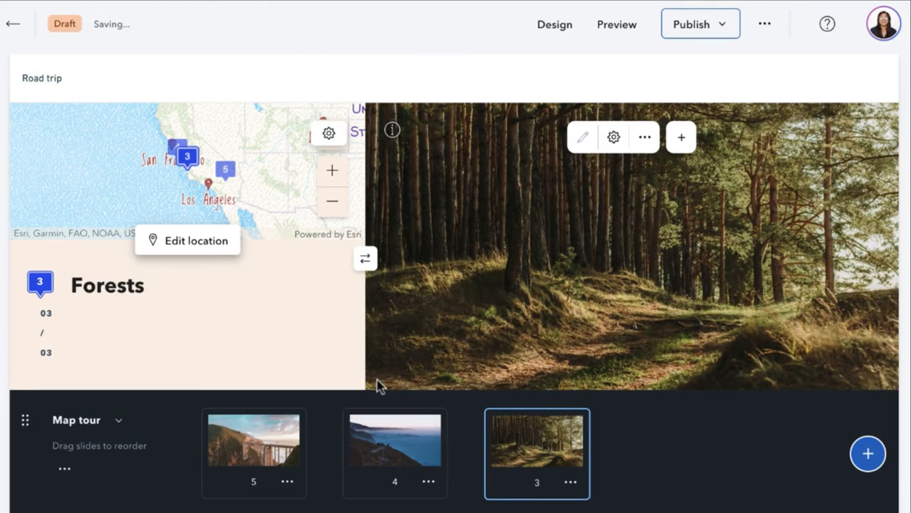
{"action": "left_click", "coordinate": [396, 438]}
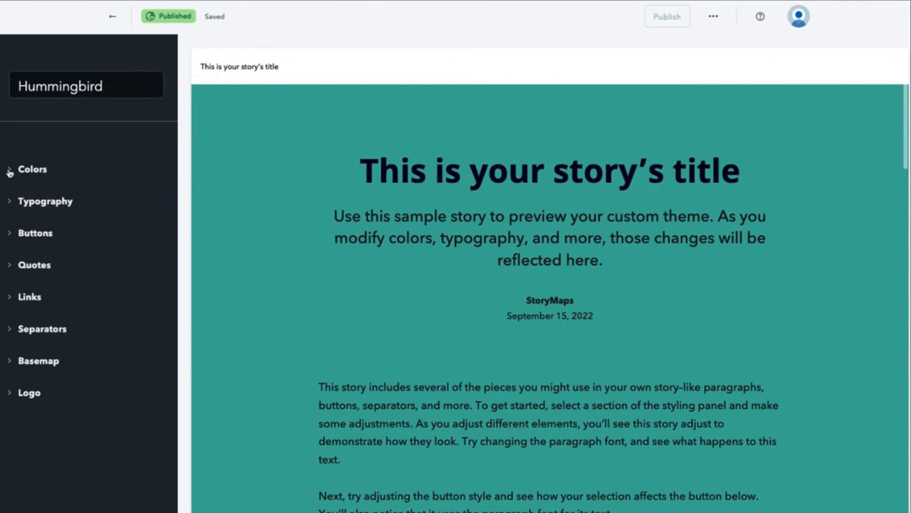
Expand the Hummingbird theme's Basemap setting and open the basemap choices.
{"action": "left_click", "coordinate": [32, 169]}
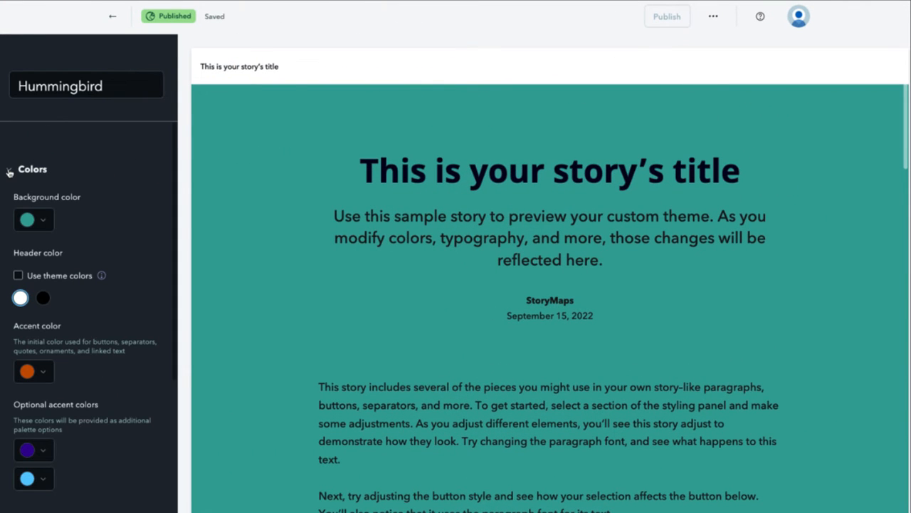
{"action": "left_click", "coordinate": [32, 168]}
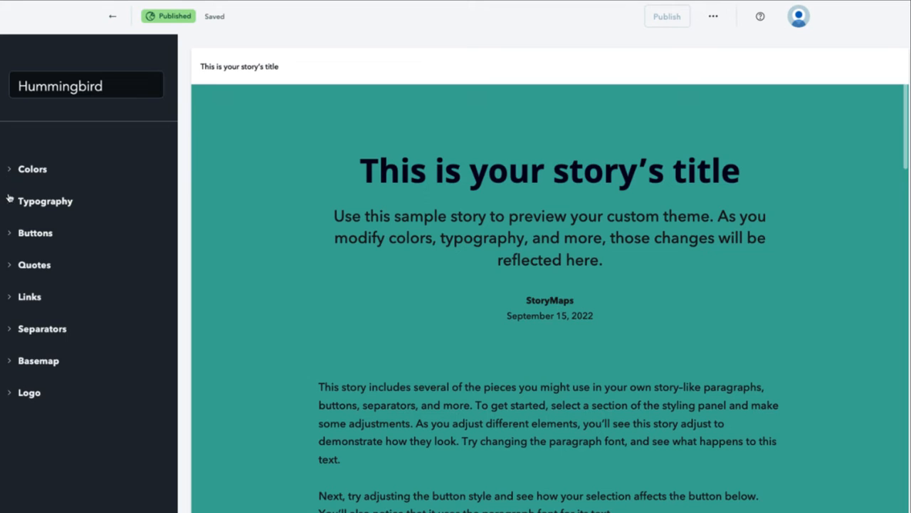
{"action": "left_click", "coordinate": [46, 201]}
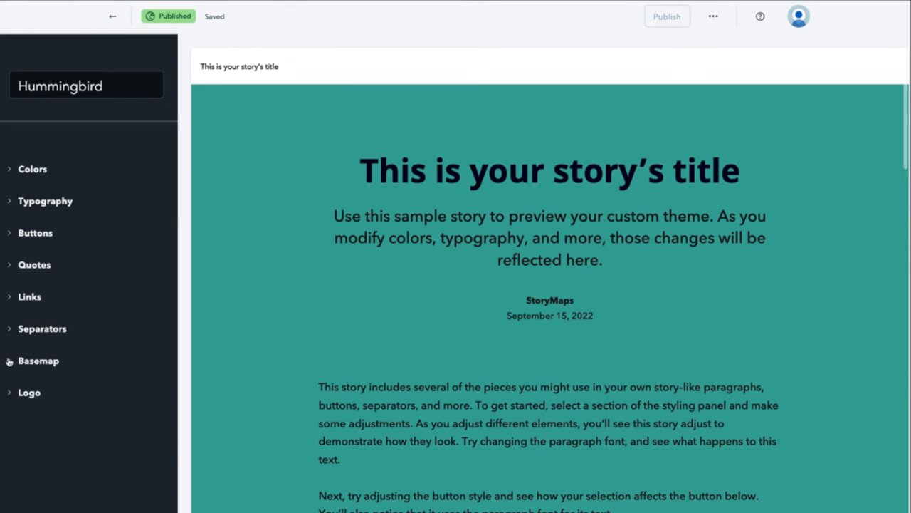
{"action": "left_click", "coordinate": [37, 361]}
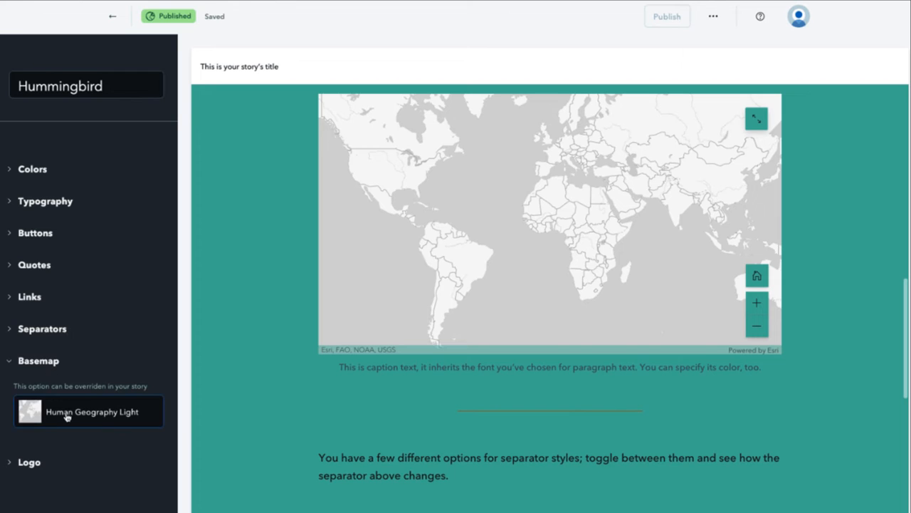
{"action": "left_click", "coordinate": [88, 410]}
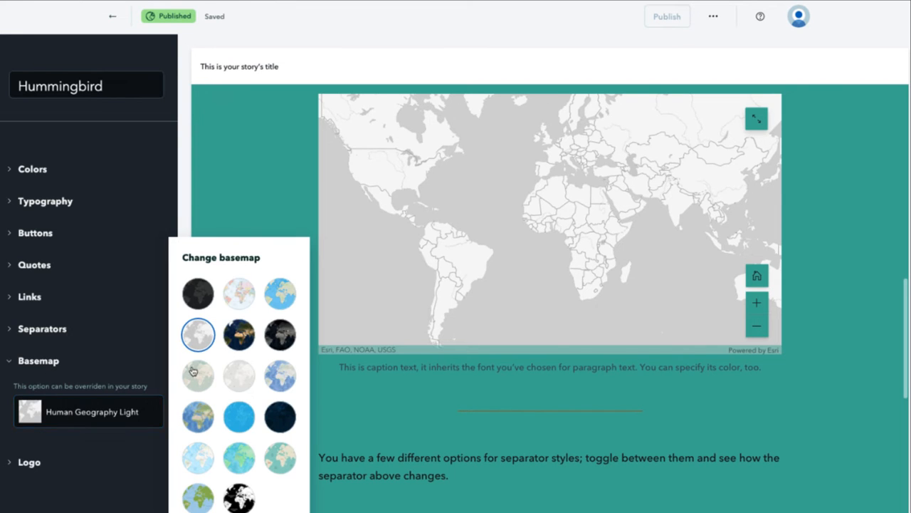
Try Community and Imagery (Firefly), then keep Watercolor as the theme's default basemap.
{"action": "left_click", "coordinate": [279, 293]}
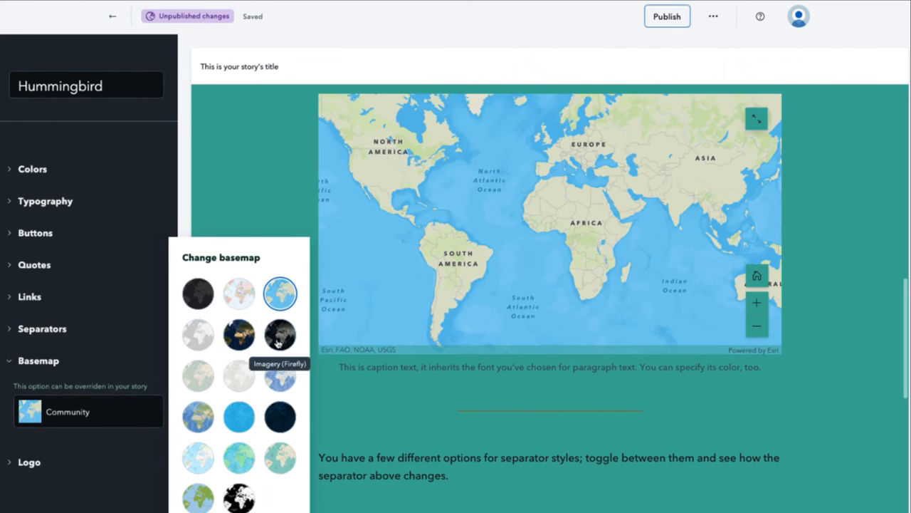
{"action": "left_click", "coordinate": [279, 336]}
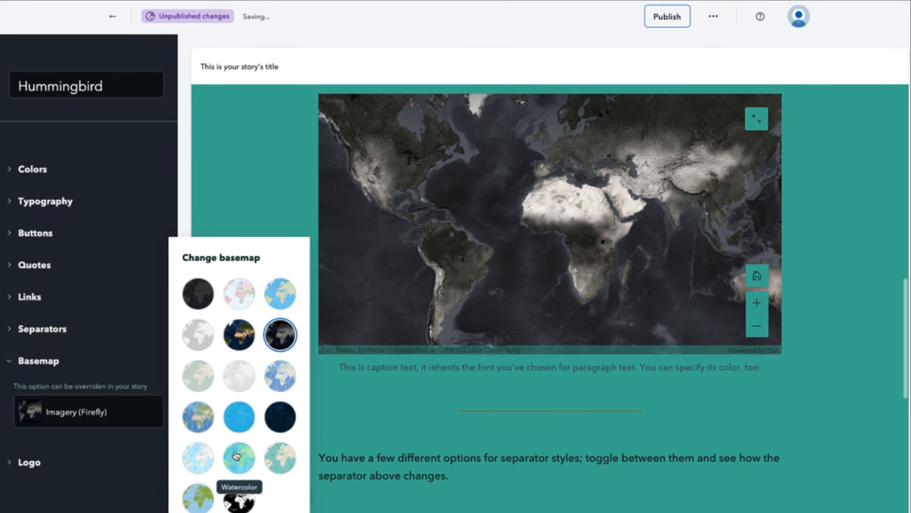
{"action": "left_click", "coordinate": [240, 457]}
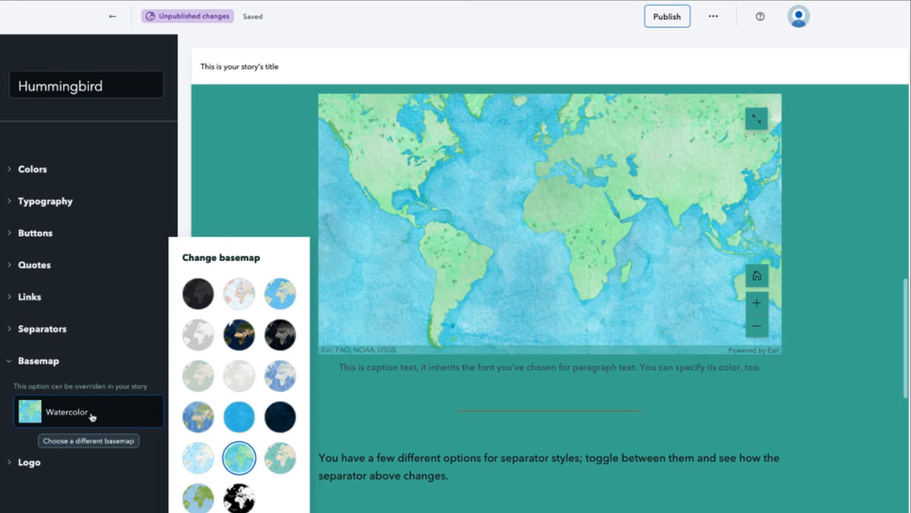
{"action": "left_click", "coordinate": [88, 410]}
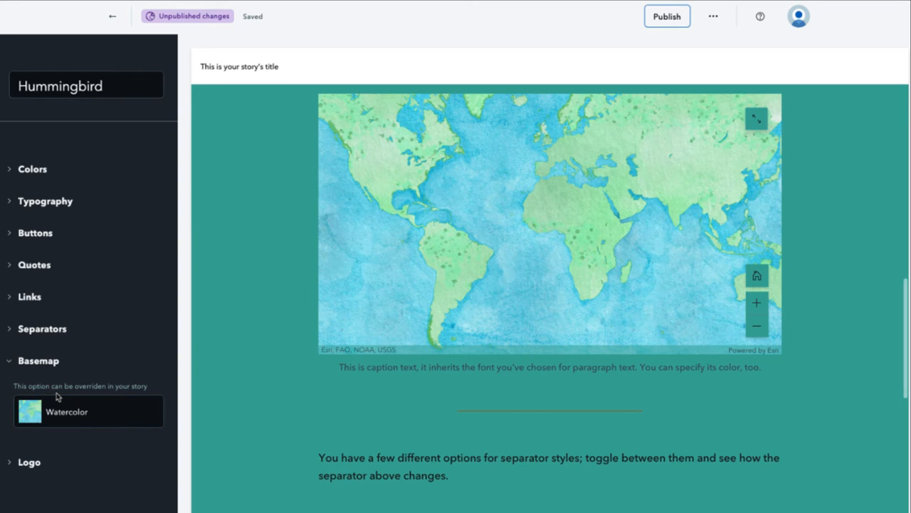
{"action": "mouse_move", "coordinate": [129, 396]}
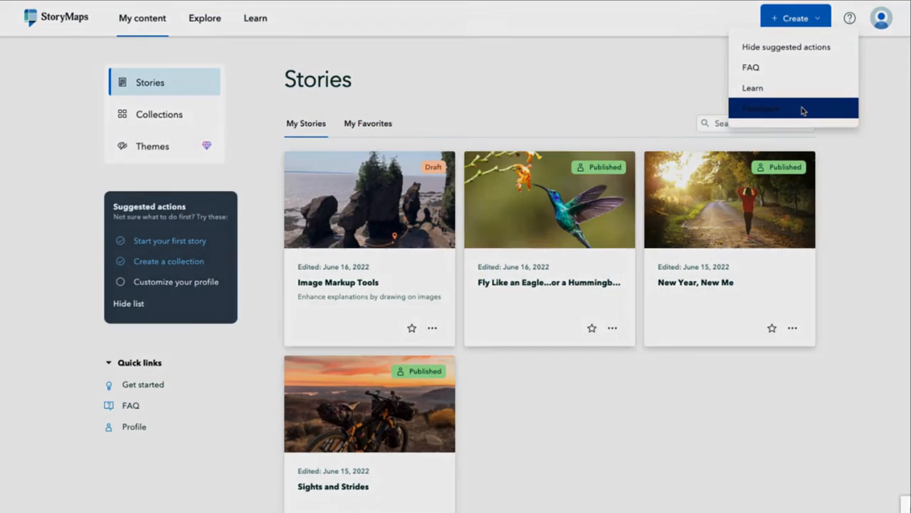
Begin a Feedback submission with the topic Ideas for improvement.
{"action": "left_click", "coordinate": [761, 108]}
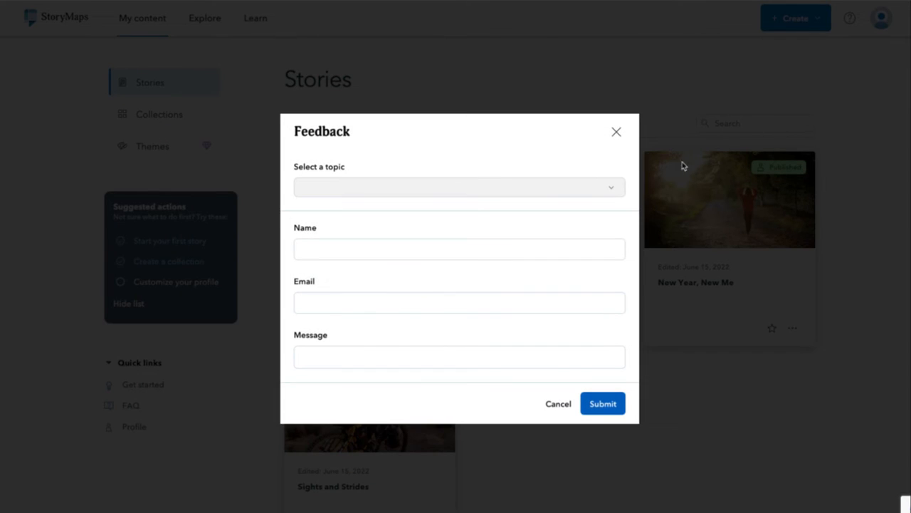
{"action": "left_click", "coordinate": [459, 187]}
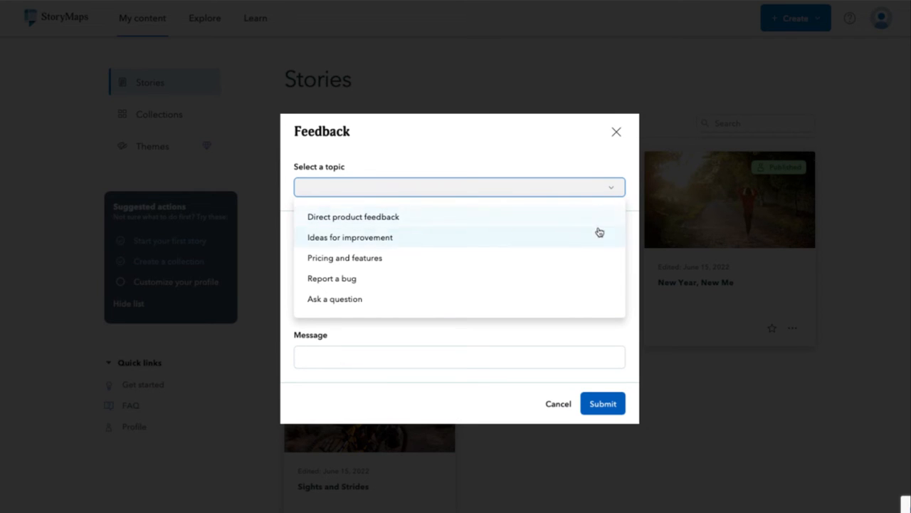
{"action": "left_click", "coordinate": [350, 237]}
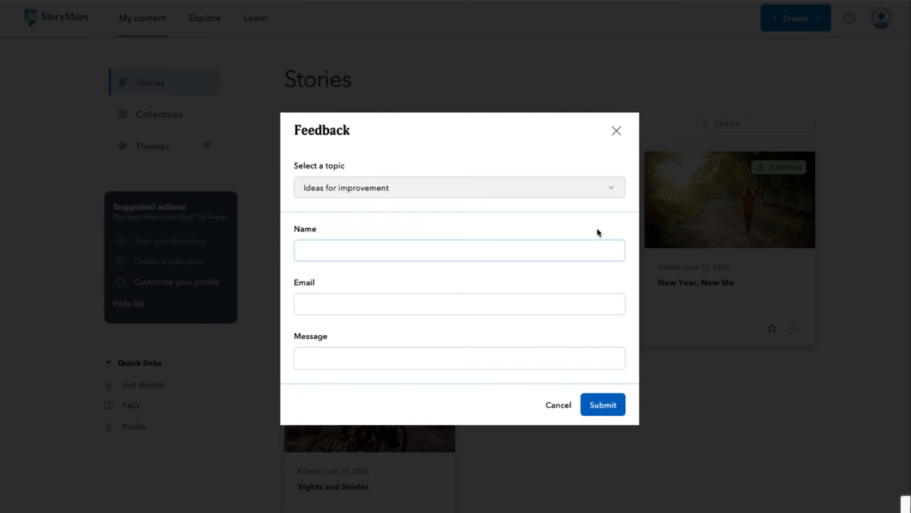